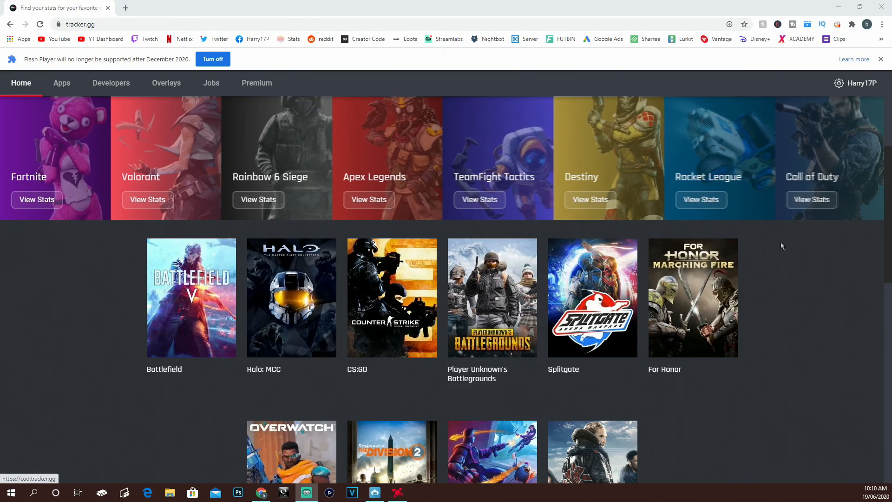
- Go to the Call of Duty stats site from Tracker Network and dismiss the desktop app offer
{"action": "scroll", "scroll_direction": "down", "scroll_amount": 3}
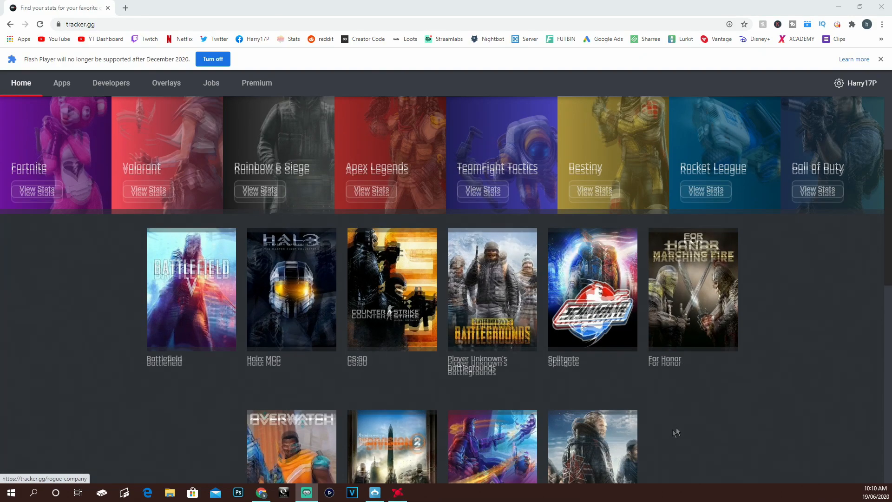
{"action": "scroll", "scroll_direction": "down", "scroll_amount": 3}
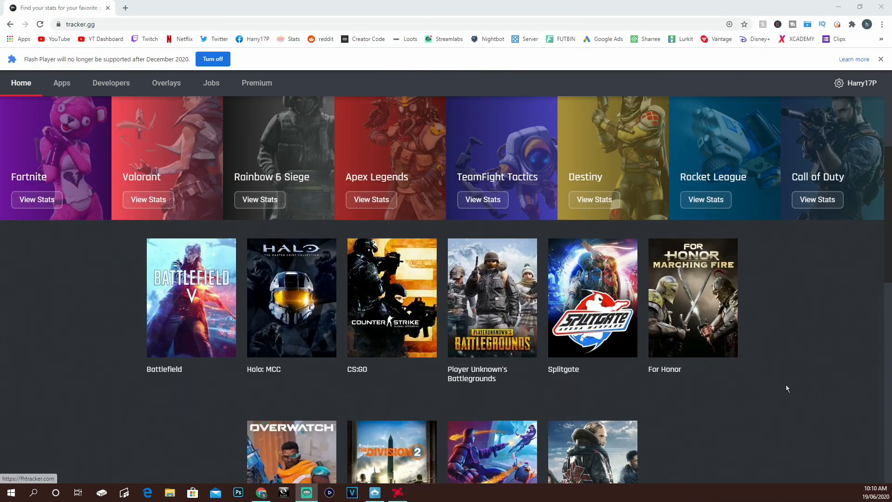
{"action": "scroll", "scroll_direction": "up", "scroll_amount": 3}
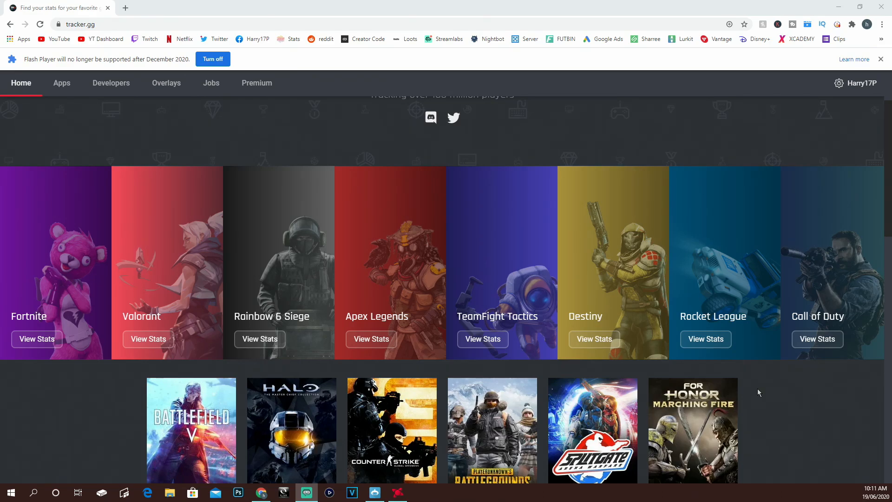
{"action": "mouse_move", "coordinate": [465, 35]}
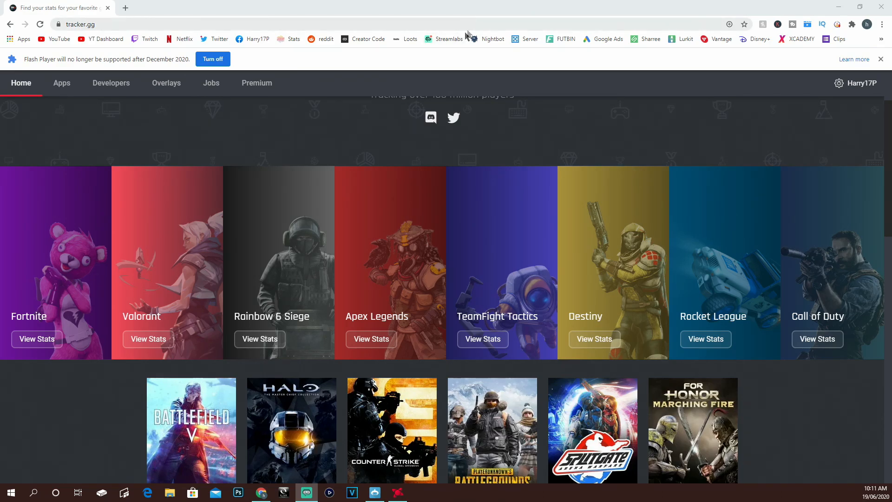
{"action": "mouse_move", "coordinate": [332, 135]}
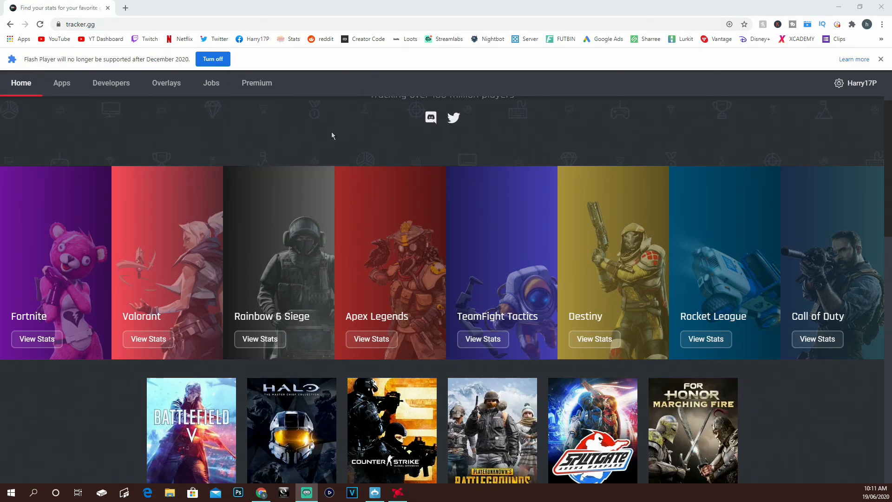
{"action": "scroll", "scroll_direction": "down", "scroll_amount": 3}
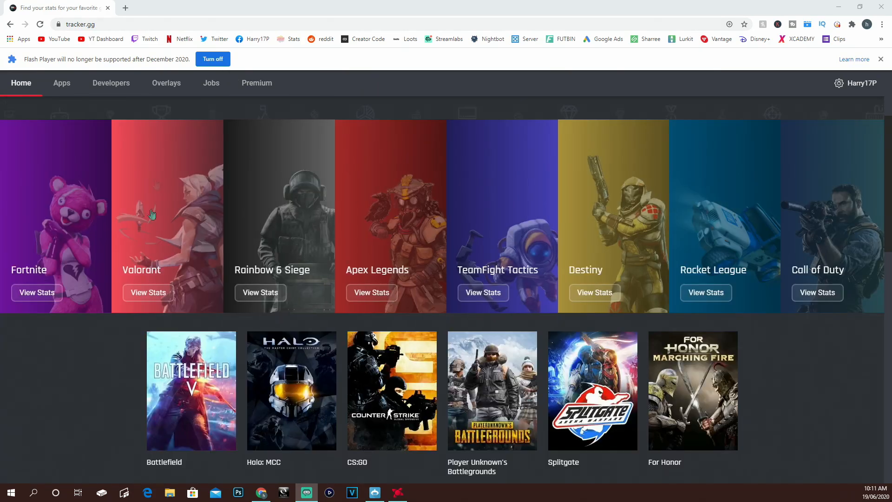
{"action": "mouse_move", "coordinate": [50, 241]}
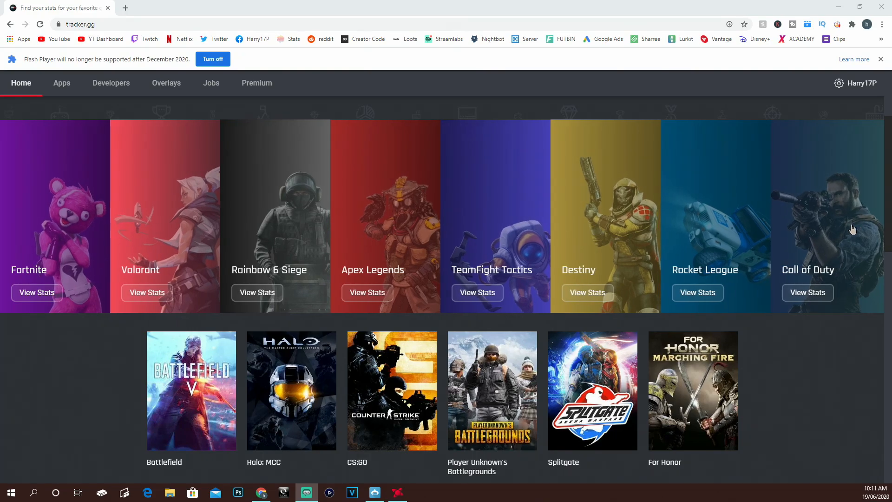
{"action": "left_click", "coordinate": [806, 292]}
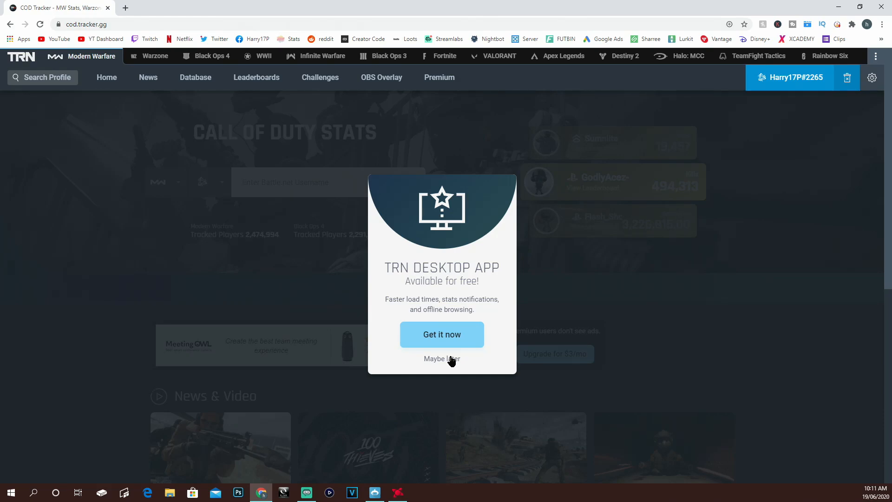
{"action": "left_click", "coordinate": [441, 359]}
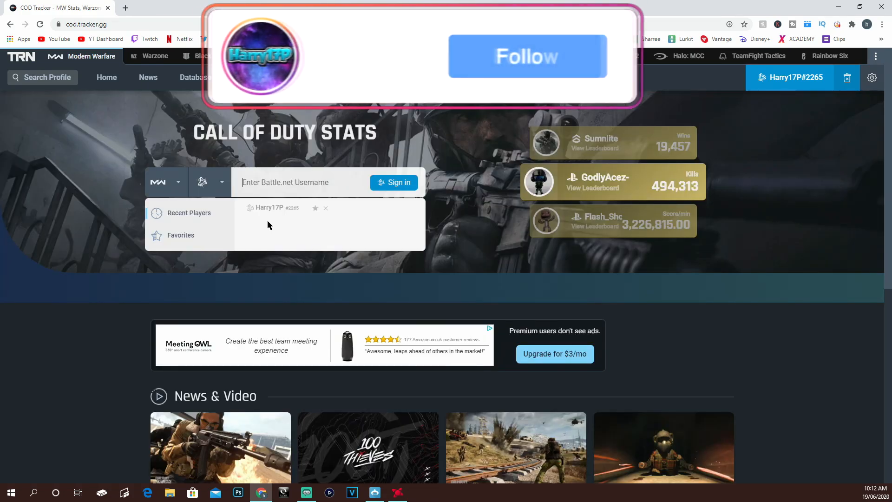
- Load the recently searched player's Warzone overview from the search dropdown
{"action": "left_click", "coordinate": [526, 56]}
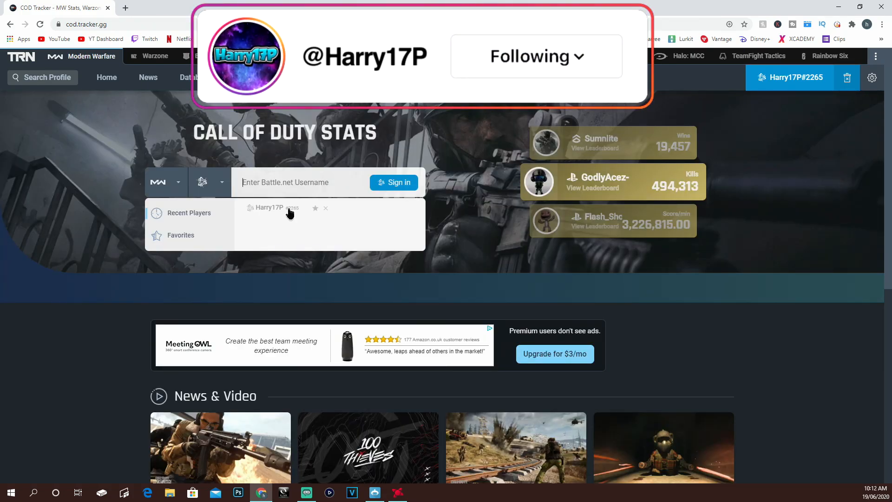
{"action": "left_click", "coordinate": [268, 207]}
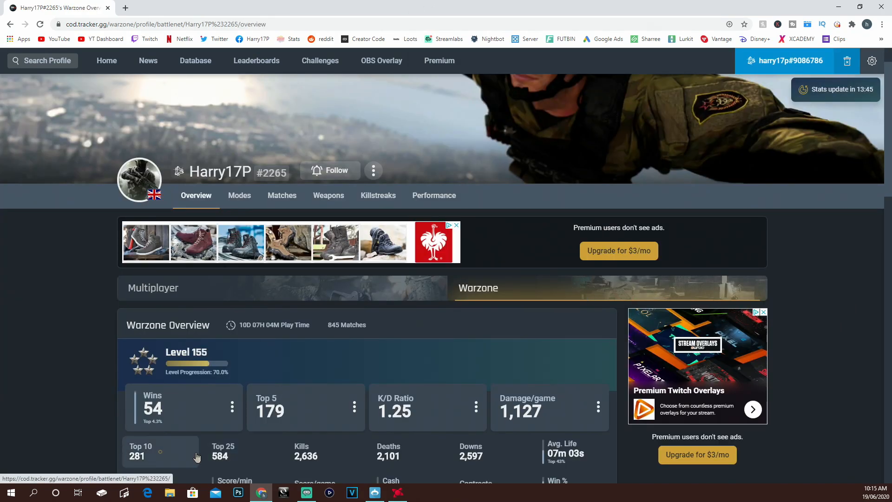
- Go to the custom stream overlays page via OBS Overlay in the navigation bar
{"action": "scroll", "scroll_direction": "down", "scroll_amount": 3}
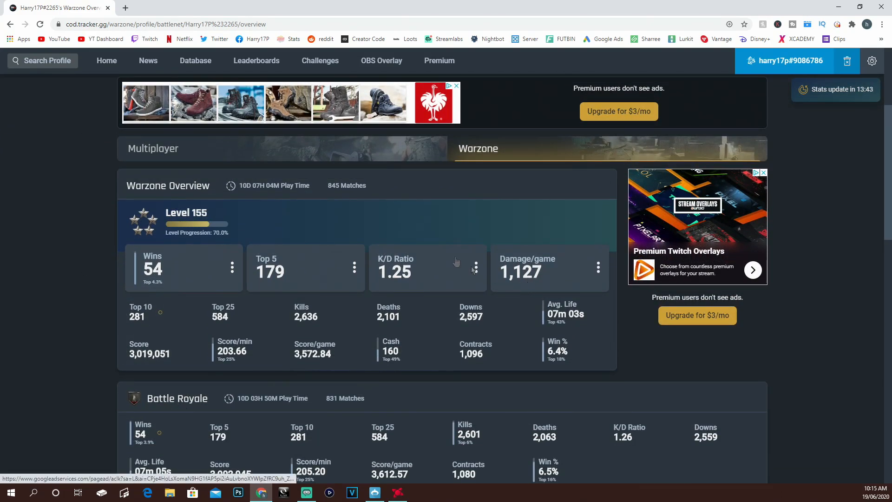
{"action": "mouse_move", "coordinate": [472, 270]}
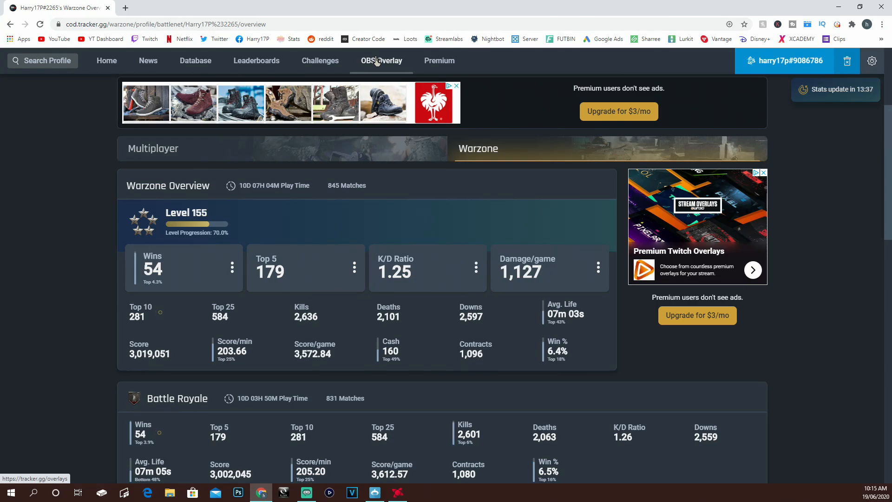
{"action": "left_click", "coordinate": [381, 61]}
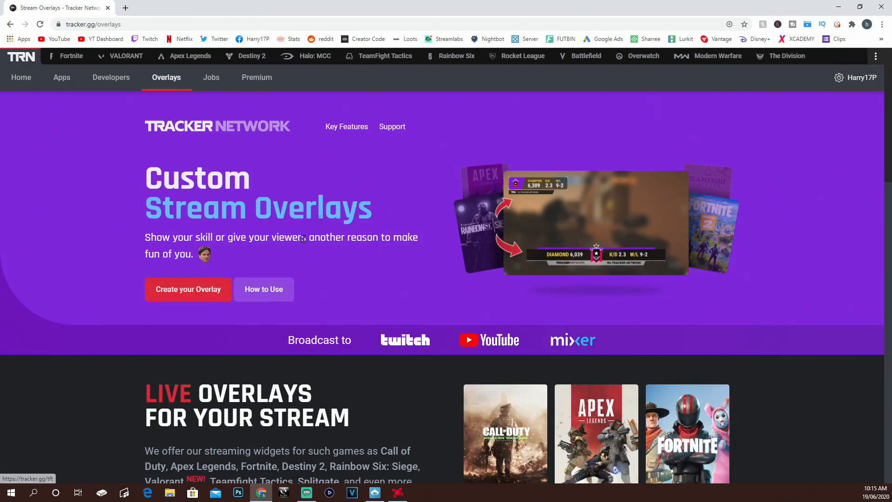
{"action": "mouse_move", "coordinate": [174, 203]}
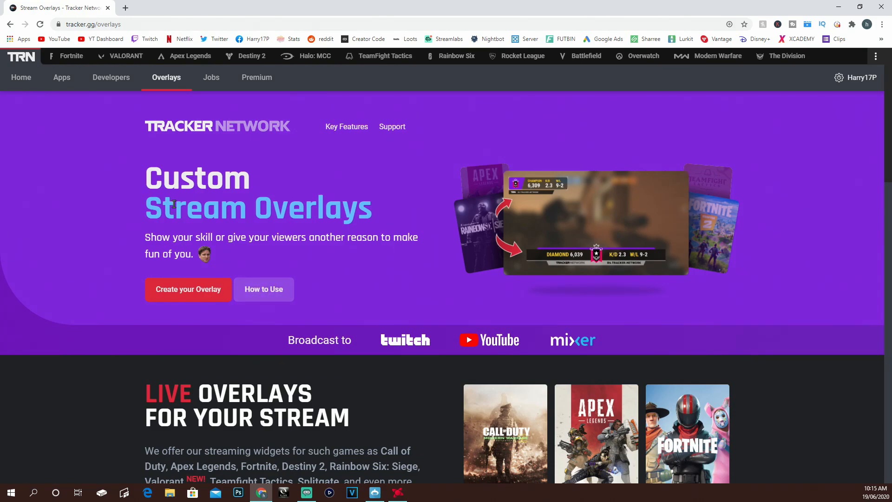
{"action": "mouse_move", "coordinate": [189, 289]}
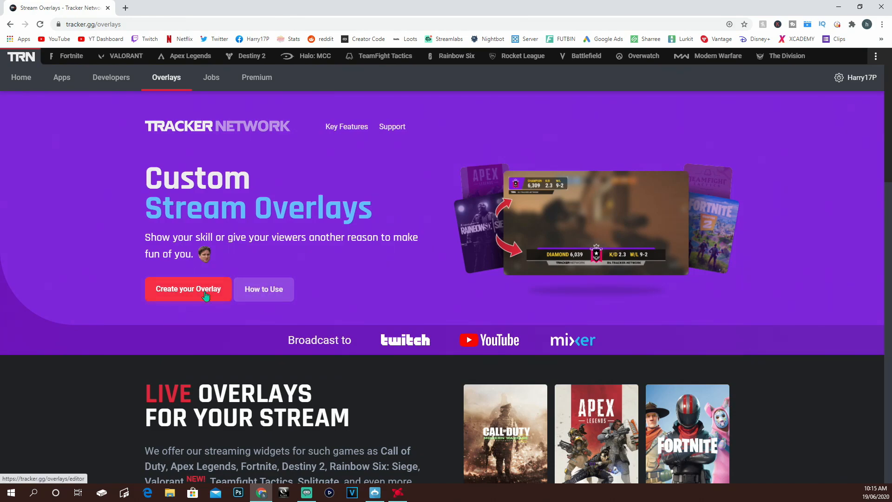
- Create a new overlay for CoD: Warzone with the Horizontal Banner layout and look up the player profile
{"action": "left_click", "coordinate": [187, 289]}
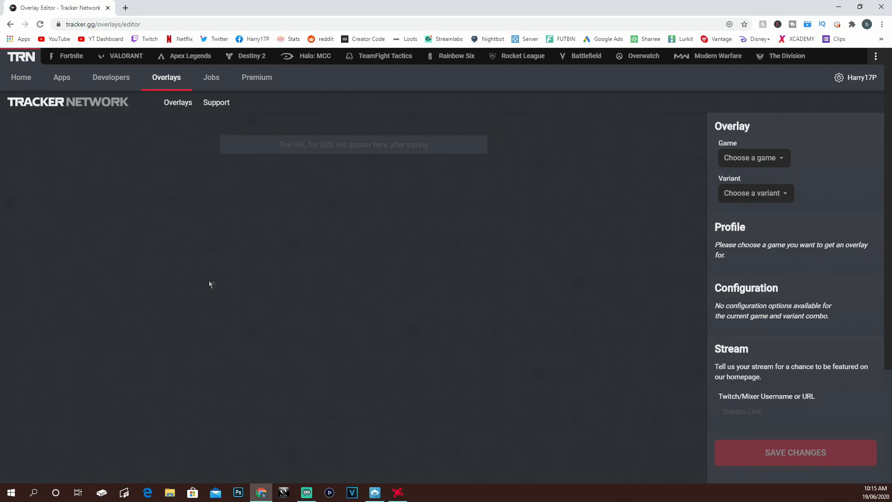
{"action": "mouse_move", "coordinate": [750, 158]}
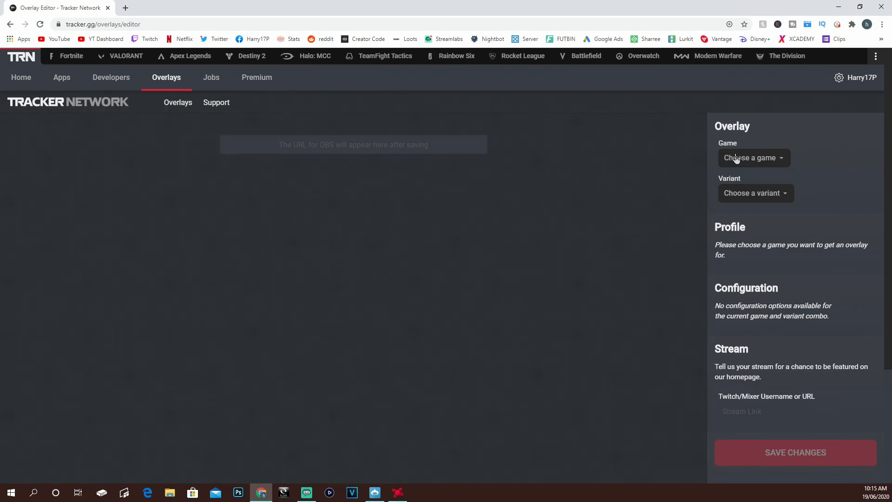
{"action": "left_click", "coordinate": [752, 158]}
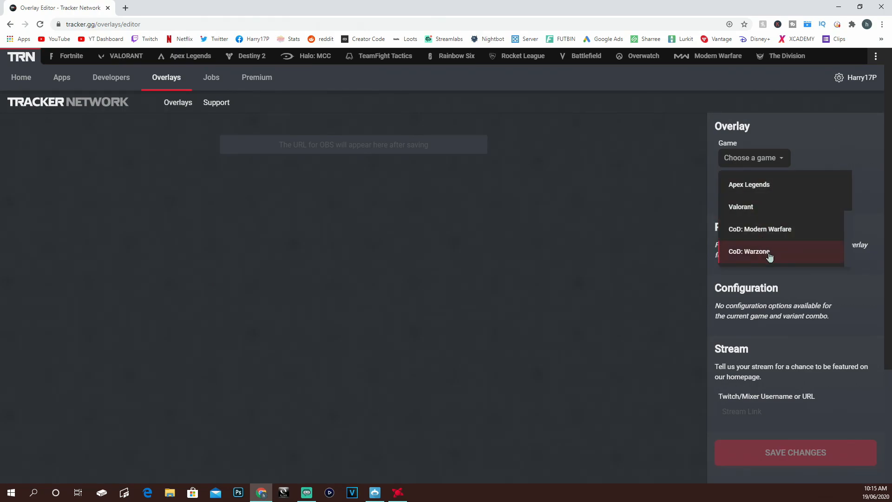
{"action": "left_click", "coordinate": [749, 250]}
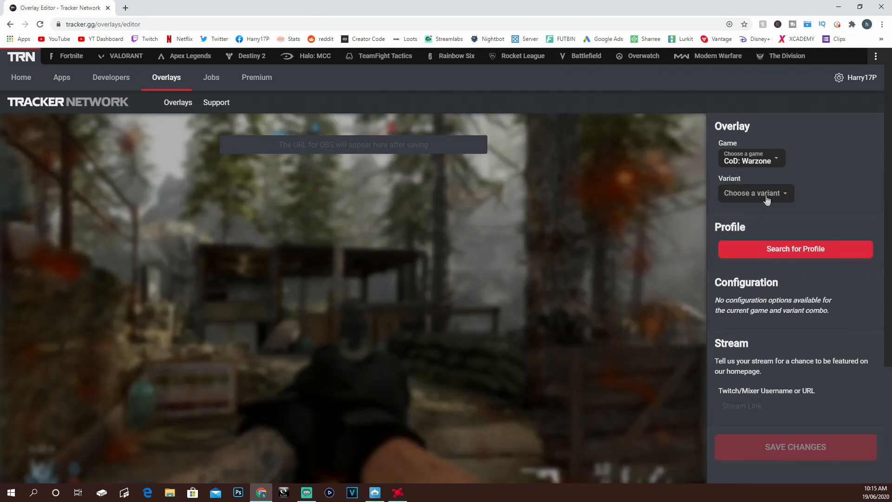
{"action": "left_click", "coordinate": [755, 193]}
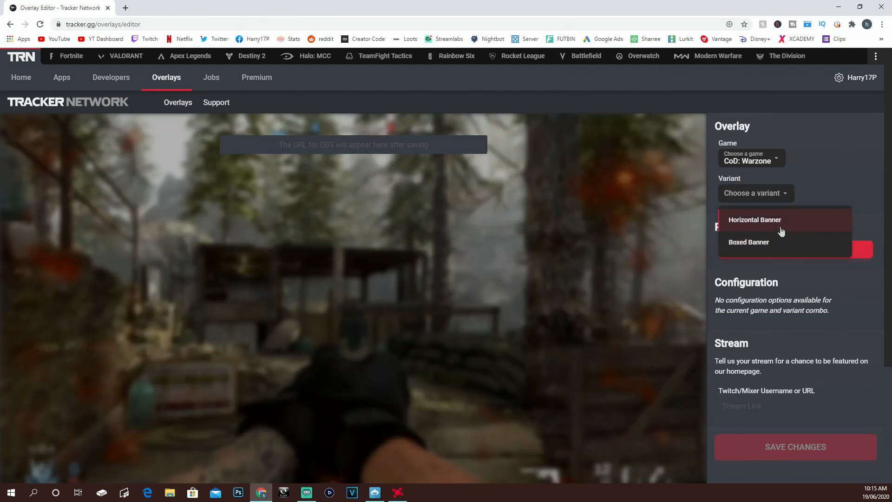
{"action": "left_click", "coordinate": [753, 219]}
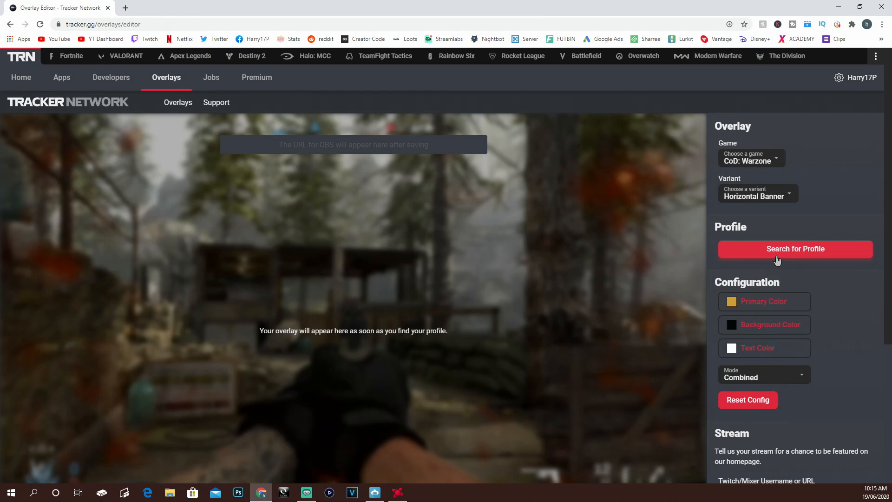
{"action": "left_click", "coordinate": [794, 249]}
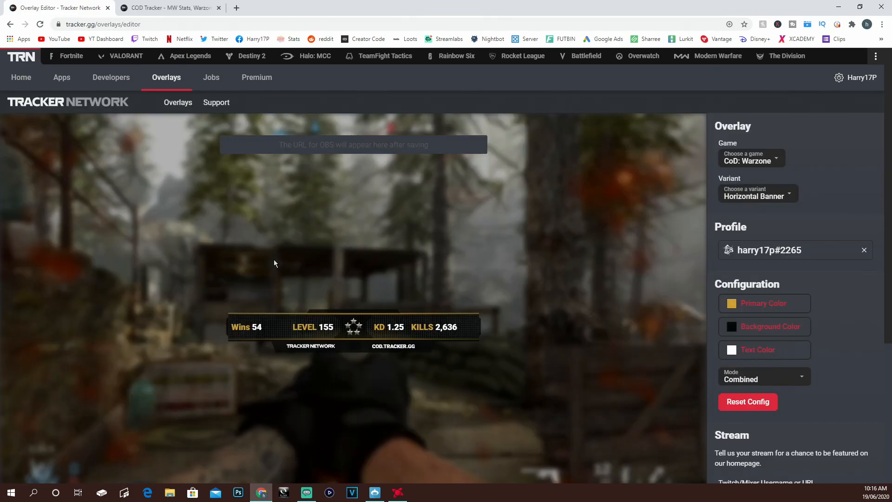
- Keep the Combined stats mode and the Horizontal Banner variant after previewing alternatives
{"action": "scroll", "scroll_direction": "down", "scroll_amount": 3}
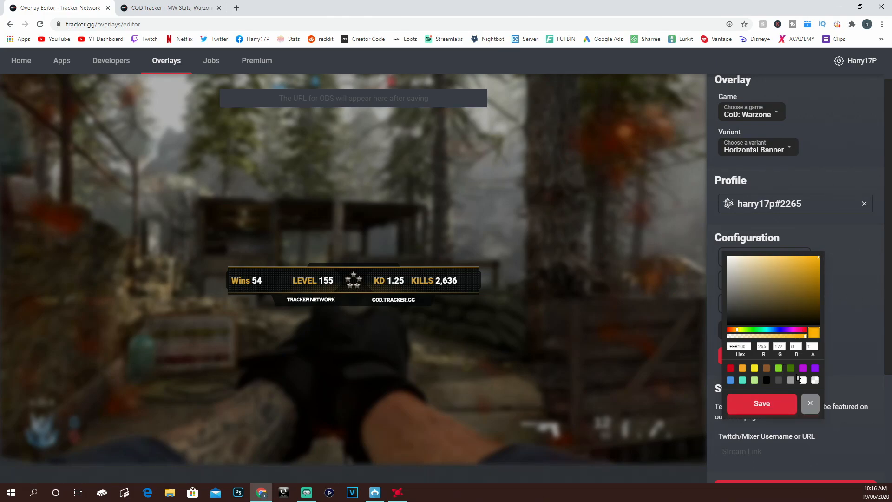
{"action": "left_click", "coordinate": [809, 403]}
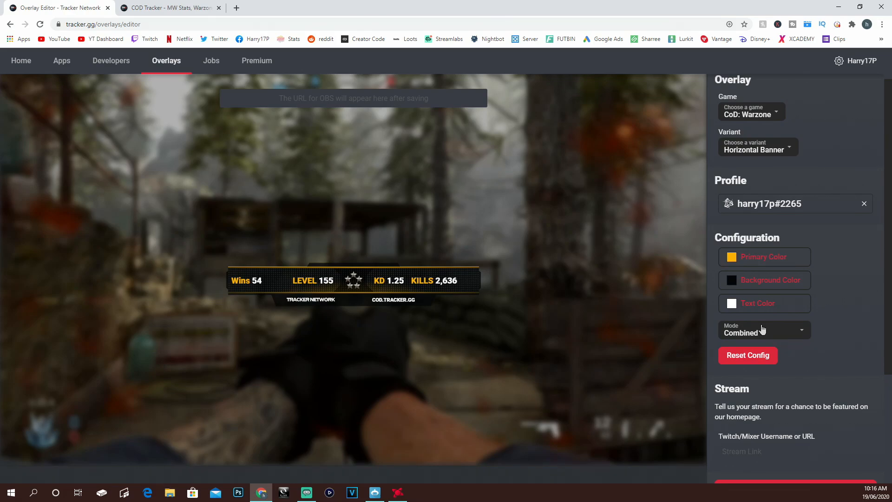
{"action": "left_click", "coordinate": [763, 333]}
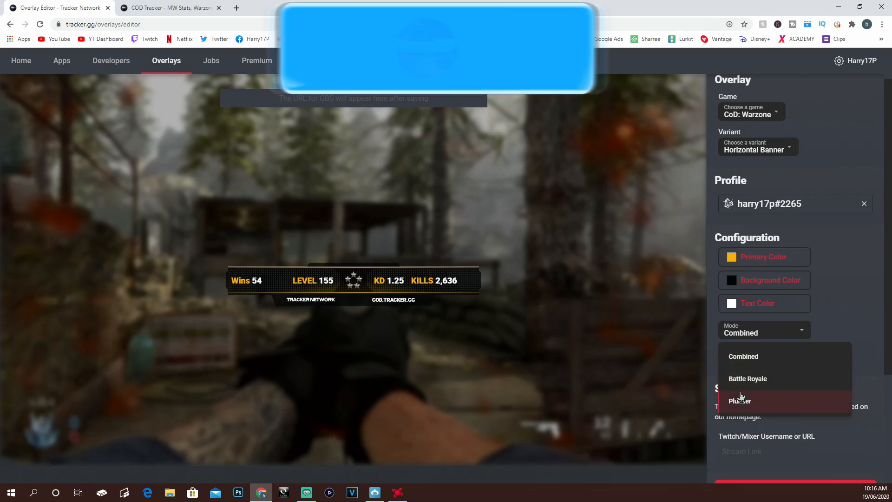
{"action": "left_click", "coordinate": [747, 378]}
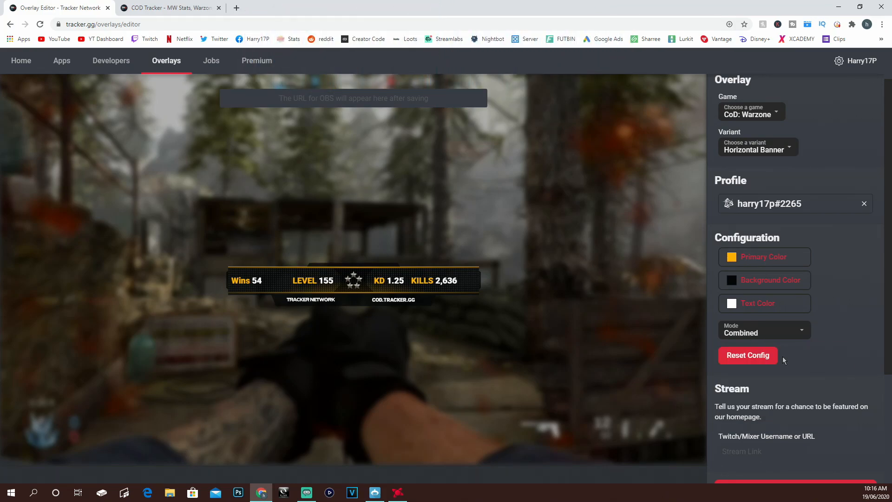
{"action": "mouse_move", "coordinate": [756, 303]}
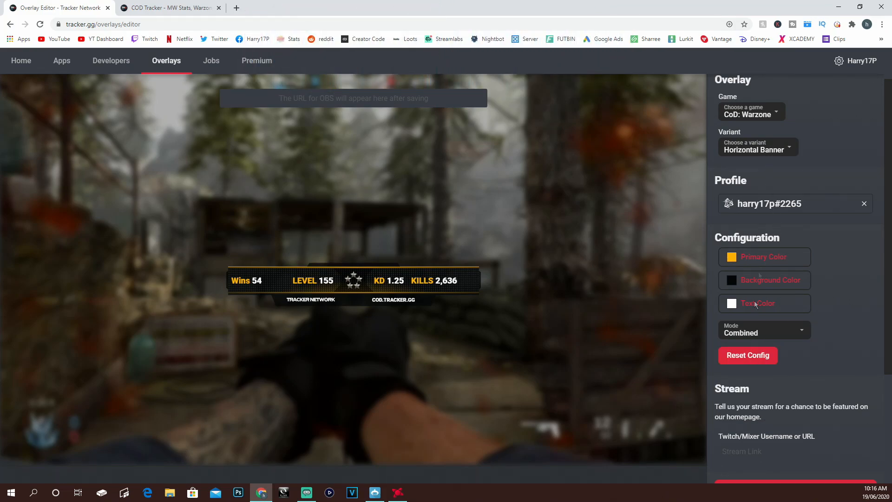
{"action": "left_click", "coordinate": [754, 146]}
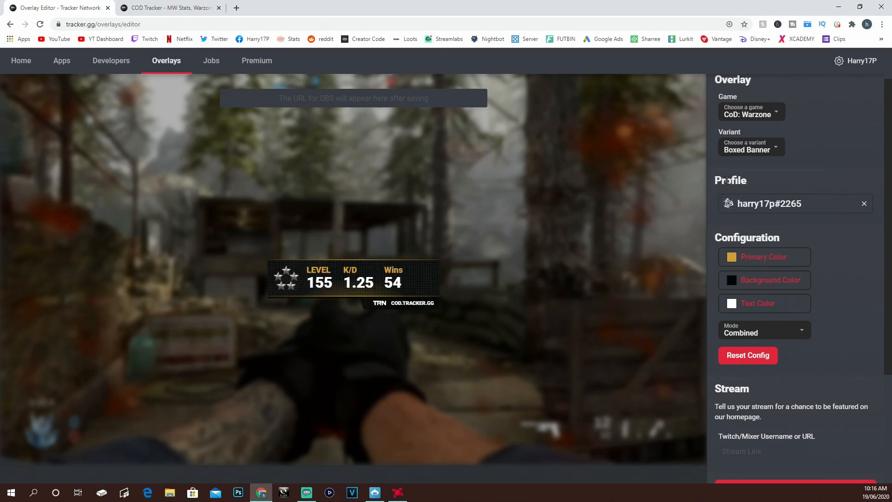
{"action": "left_click", "coordinate": [751, 146]}
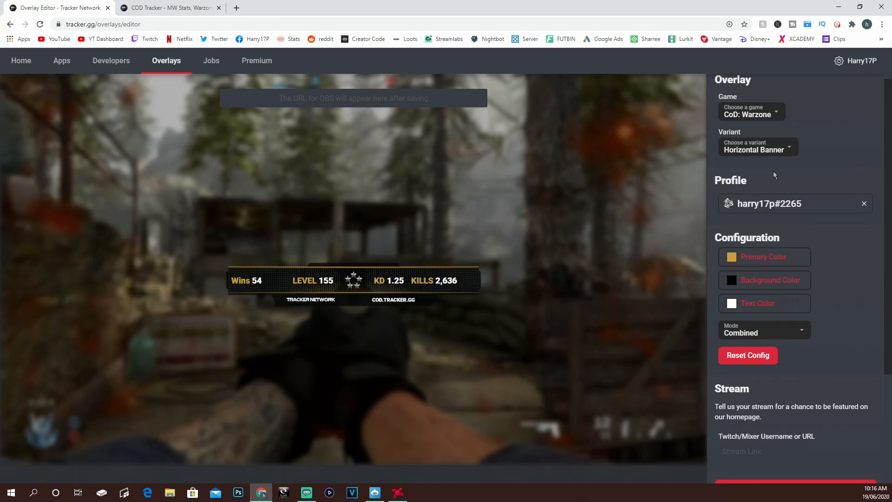
- Save the overlay, select its generated OBS URL and switch to Streamlabs OBS
{"action": "scroll", "scroll_direction": "down", "scroll_amount": 3}
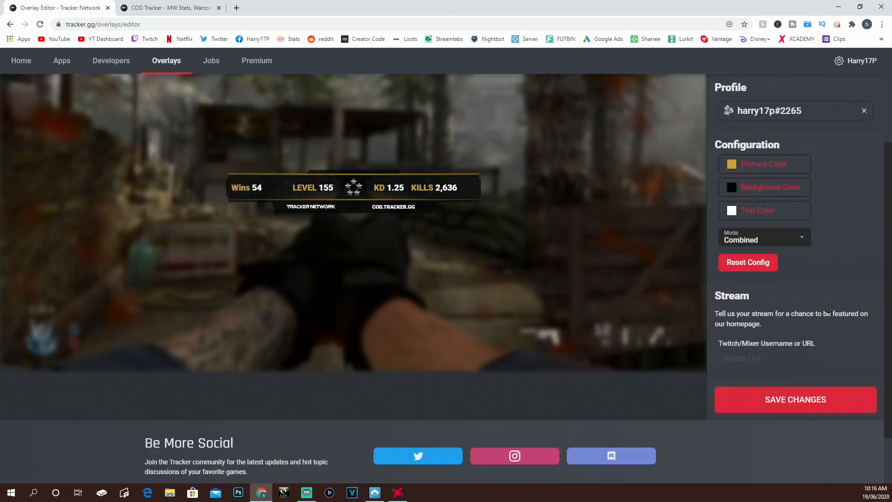
{"action": "mouse_move", "coordinate": [614, 369]}
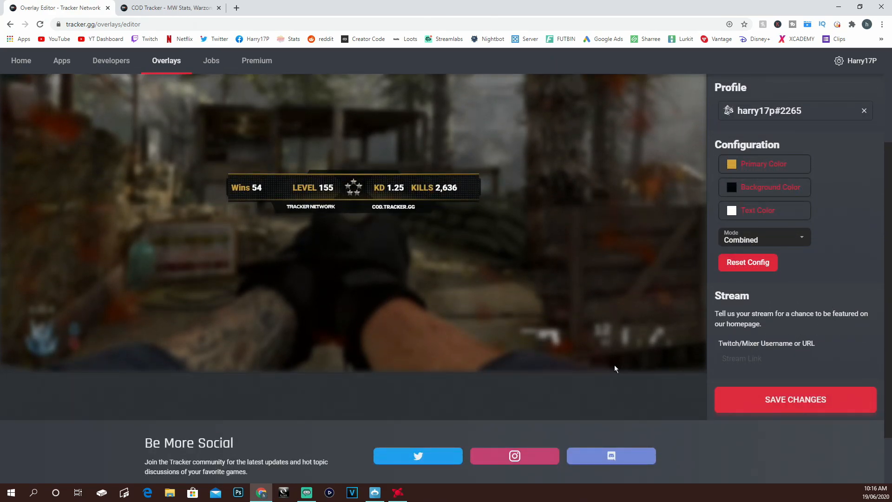
{"action": "left_click", "coordinate": [795, 398]}
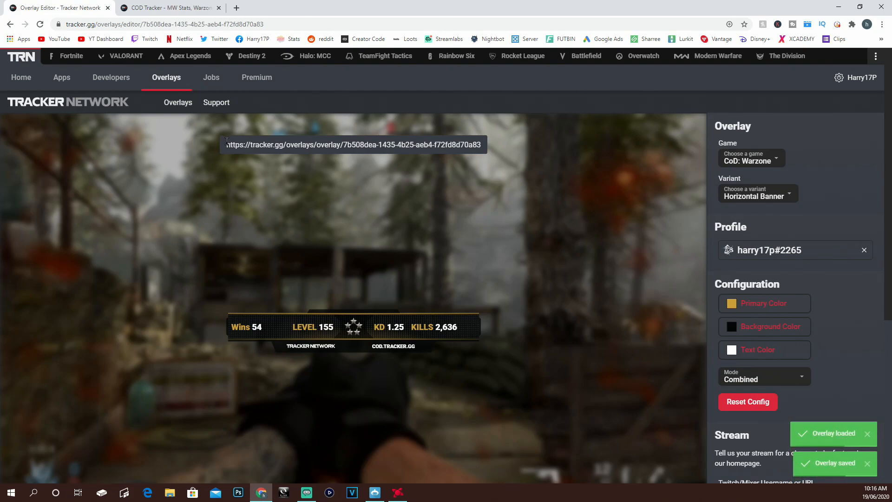
{"action": "triple_click", "coordinate": [353, 145]}
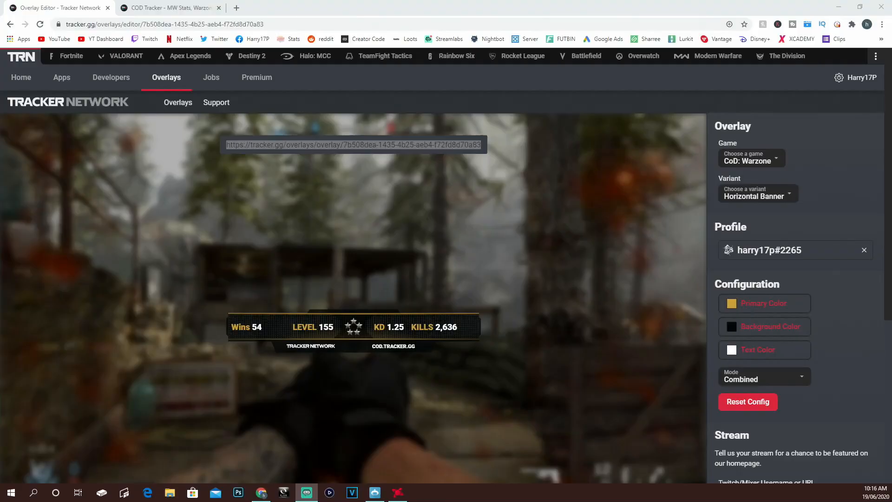
{"action": "left_click", "coordinate": [305, 492]}
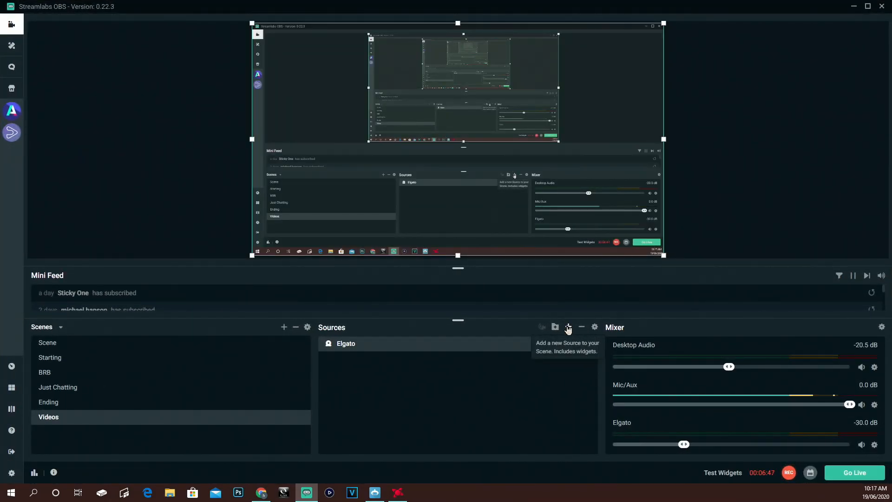
- Add a new browser source named Stats and toggle refreshing when the scene becomes active
{"action": "left_click", "coordinate": [567, 326]}
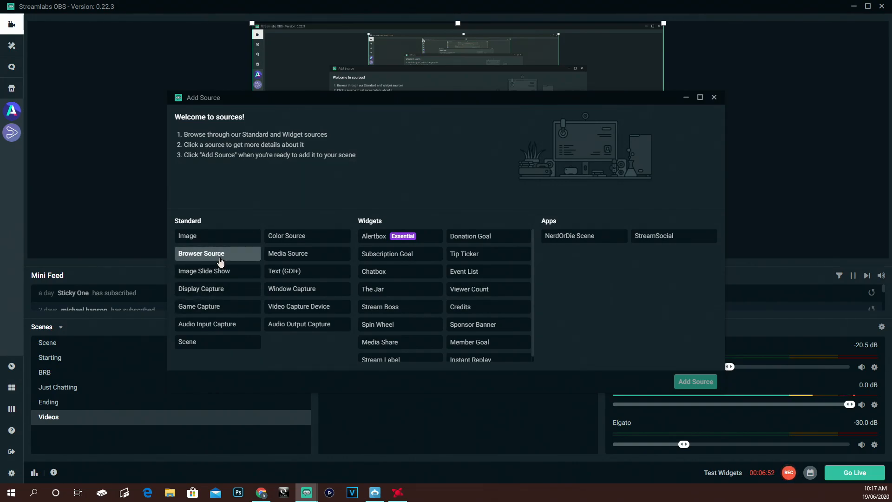
{"action": "left_click", "coordinate": [200, 252]}
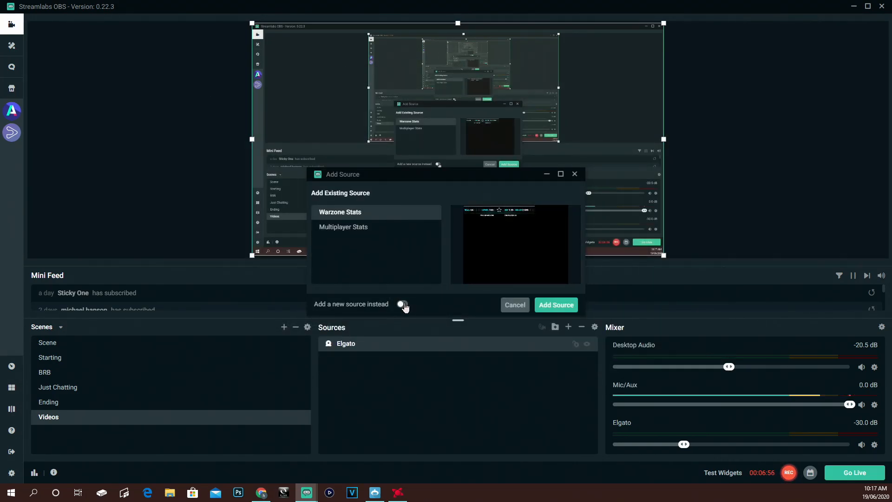
{"action": "left_click", "coordinate": [402, 303]}
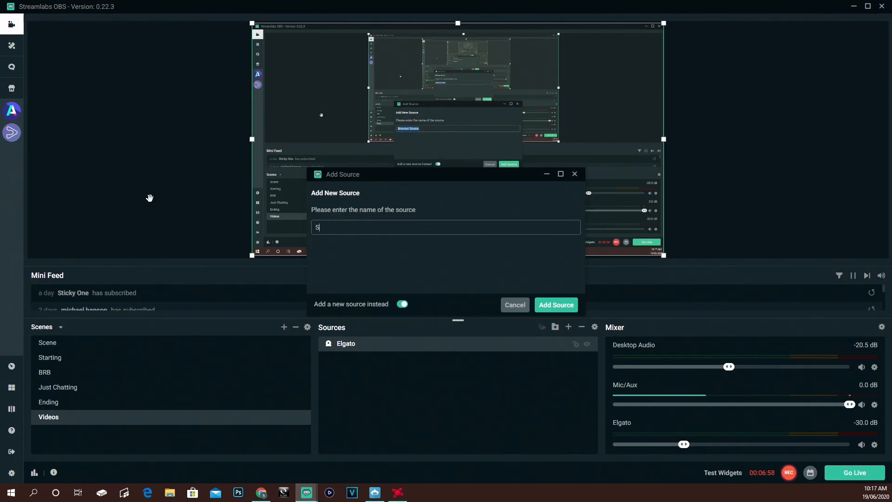
{"action": "type", "text": "tats"}
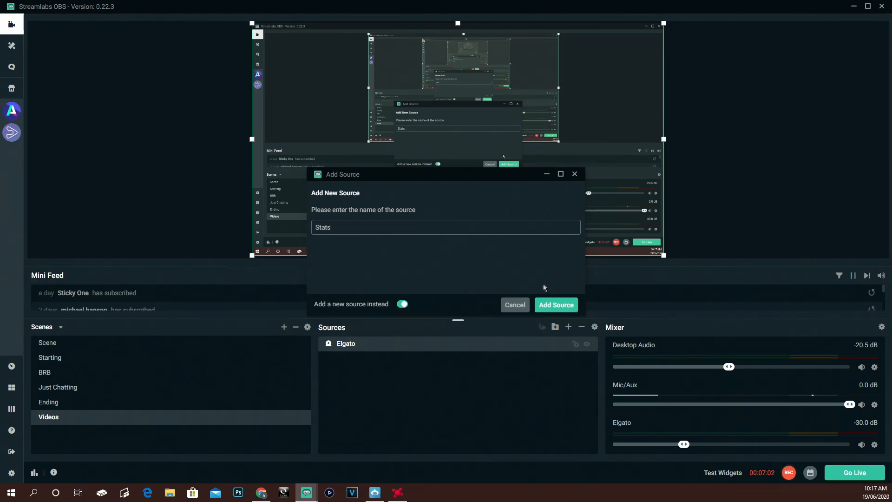
{"action": "left_click", "coordinate": [556, 305]}
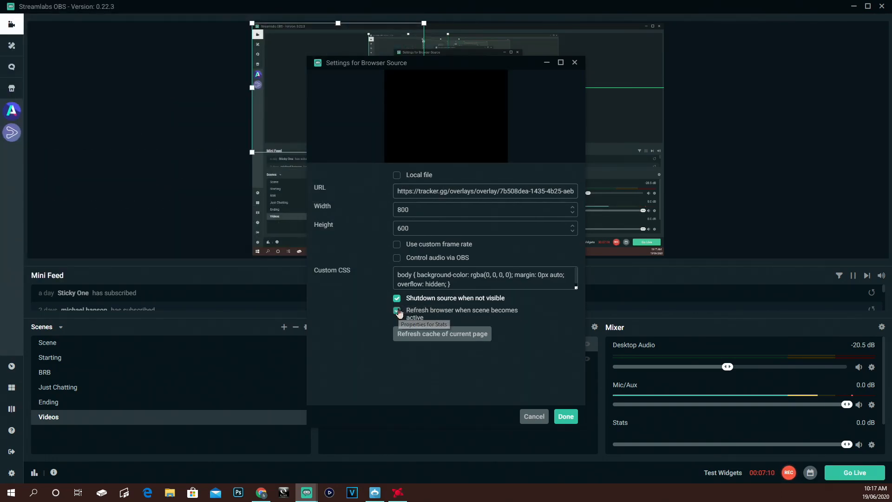
{"action": "left_click", "coordinate": [397, 309]}
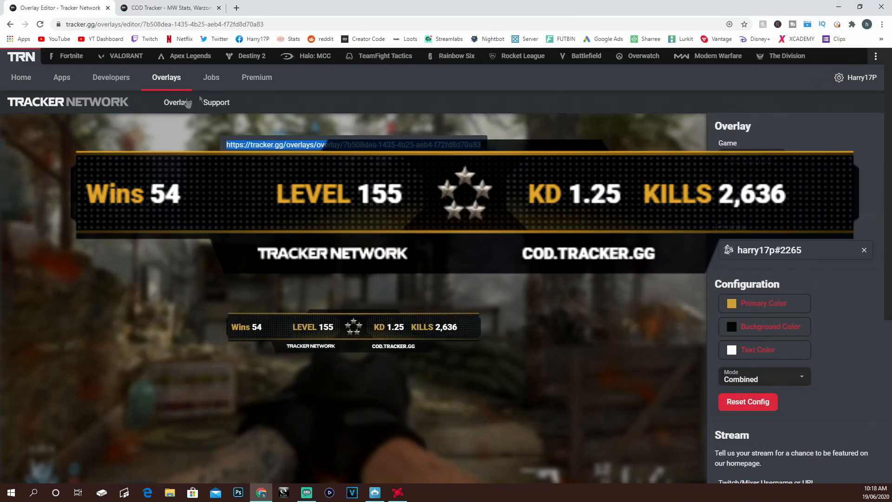
- Leave the overlay editor and browse the Tracker Network Apps page
{"action": "left_click", "coordinate": [62, 77]}
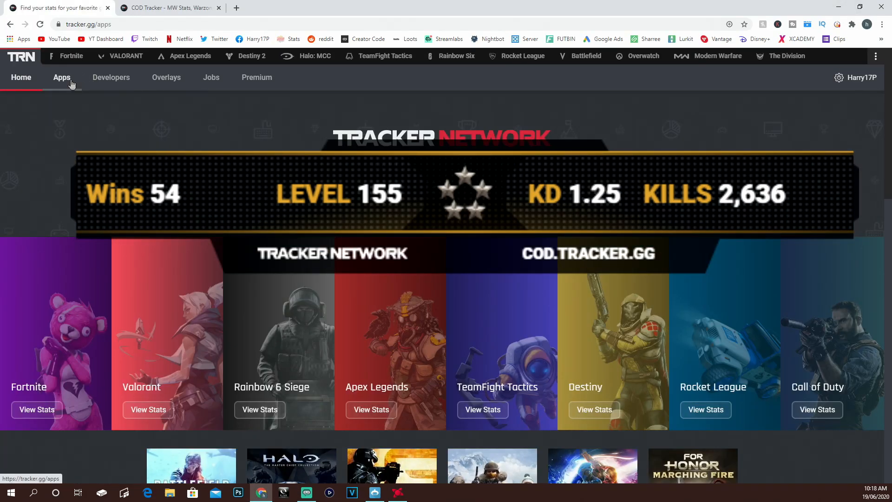
{"action": "left_click", "coordinate": [61, 77]}
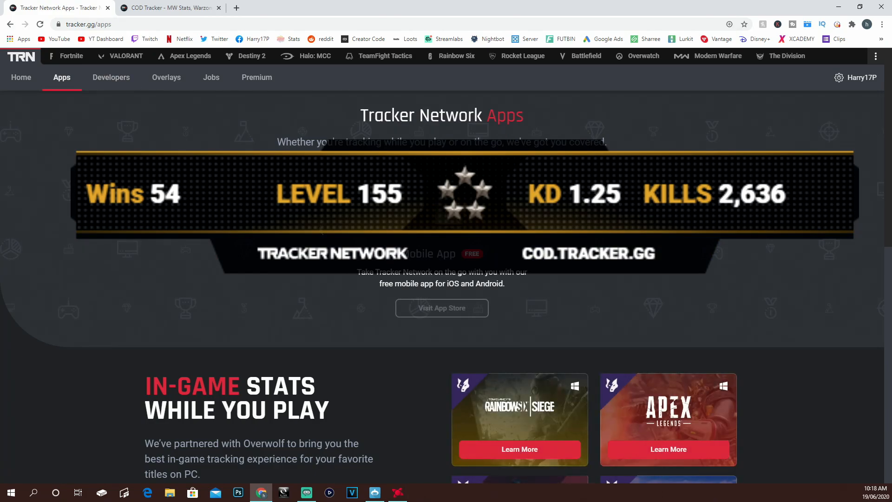
{"action": "scroll", "scroll_direction": "down", "scroll_amount": 3}
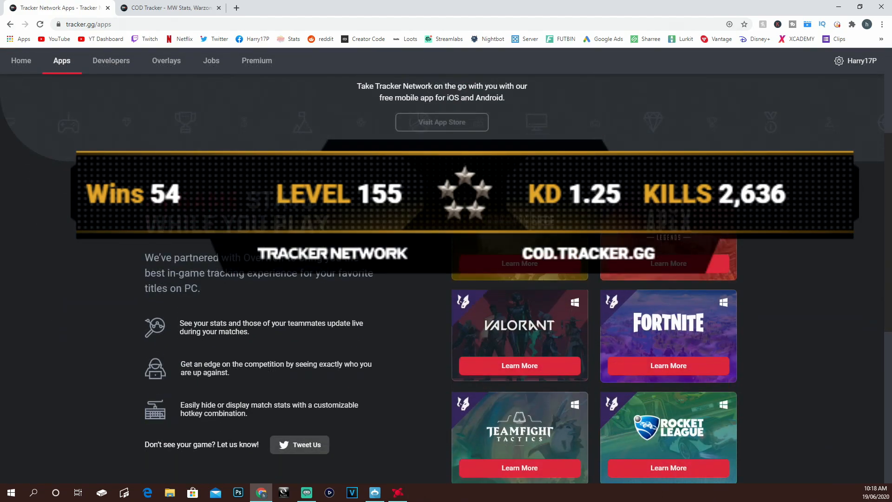
{"action": "scroll", "scroll_direction": "up", "scroll_amount": 3}
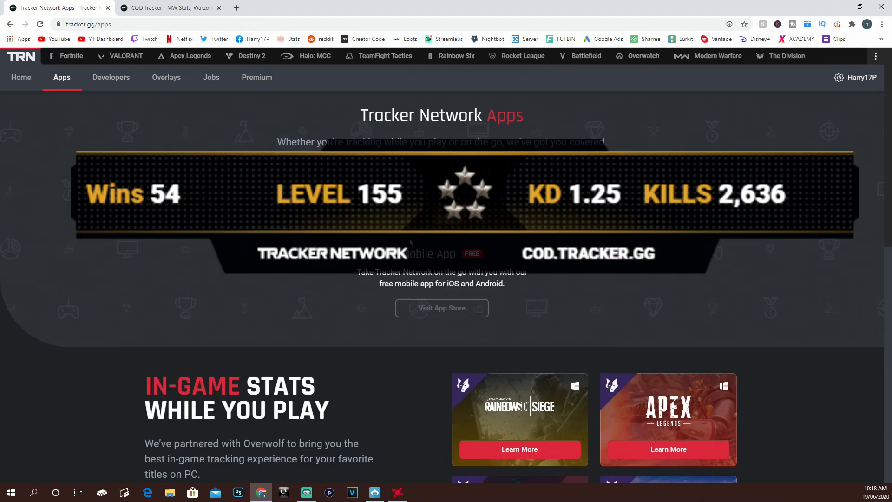